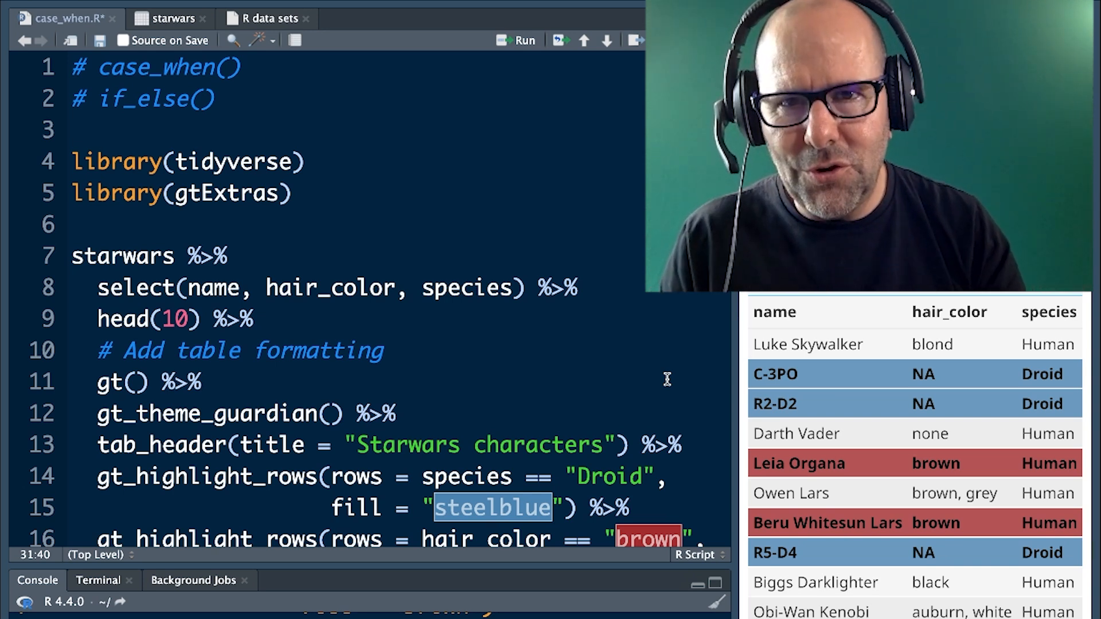
Write and run the if_else pipeline labelling NA-haired droids 'no hair', rendering droid rows steelblue.
{"action": "scroll", "scroll_direction": "down", "scroll_amount": 3}
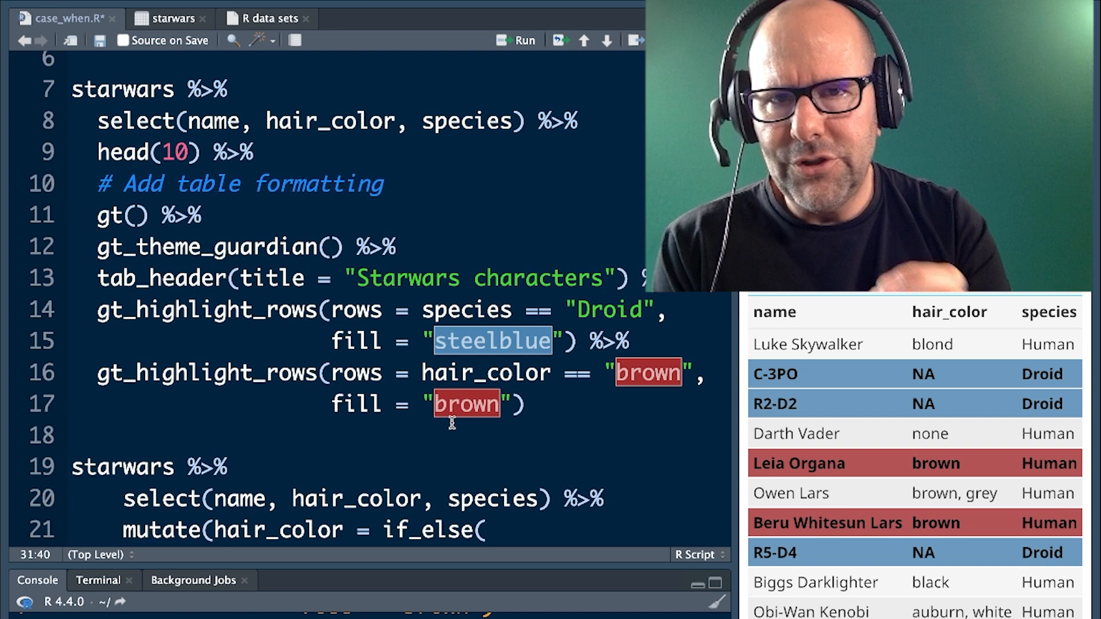
{"action": "scroll", "scroll_direction": "down", "scroll_amount": 3}
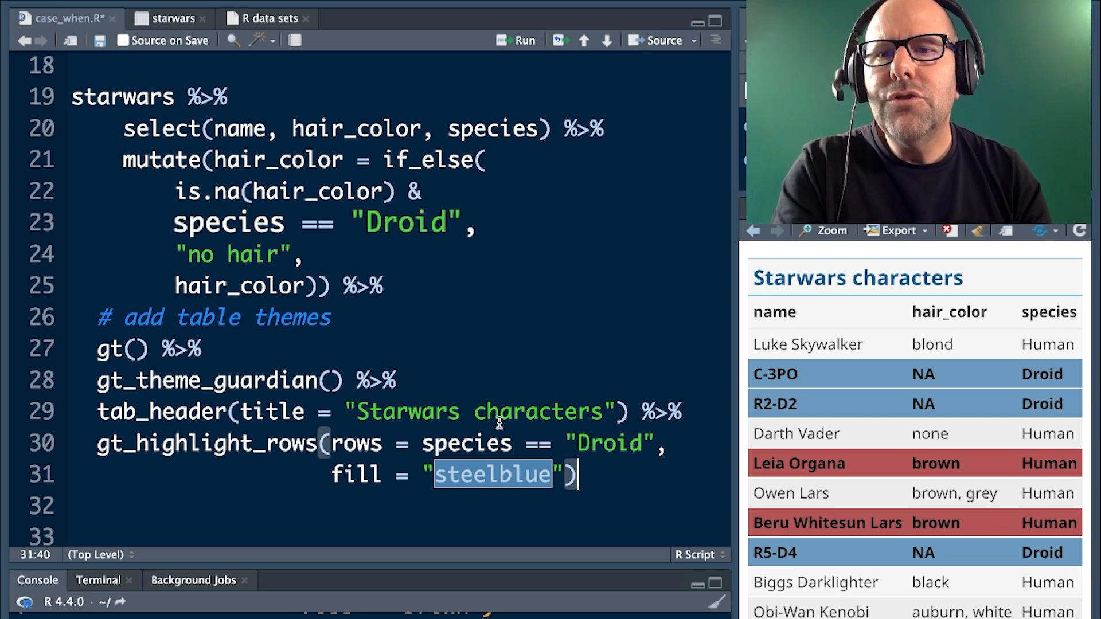
{"action": "double_click", "coordinate": [237, 254]}
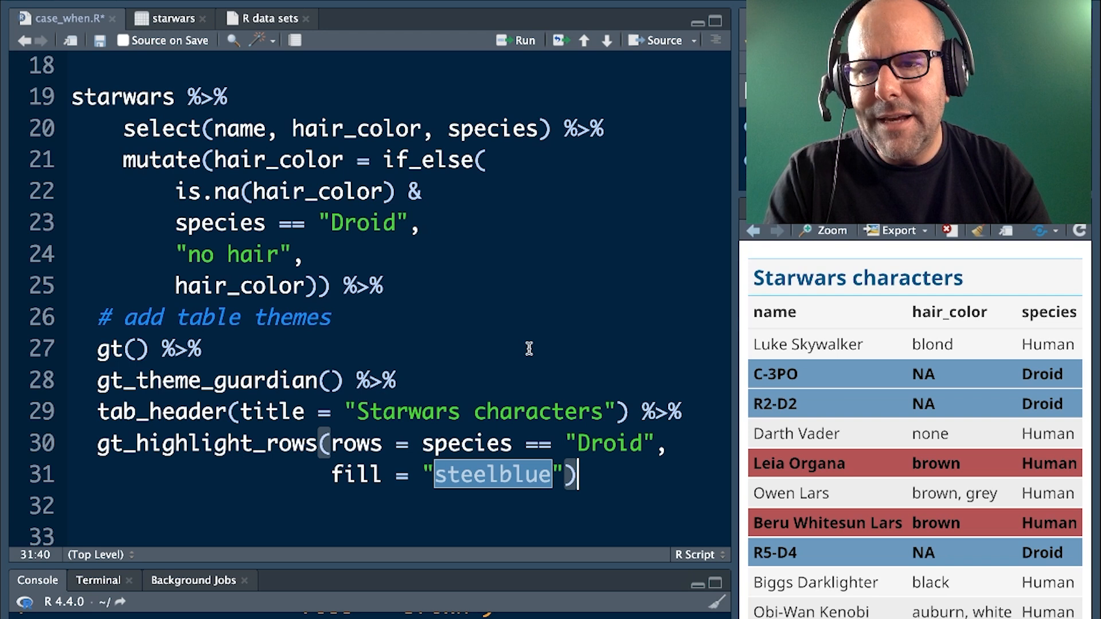
{"action": "mouse_move", "coordinate": [597, 406]}
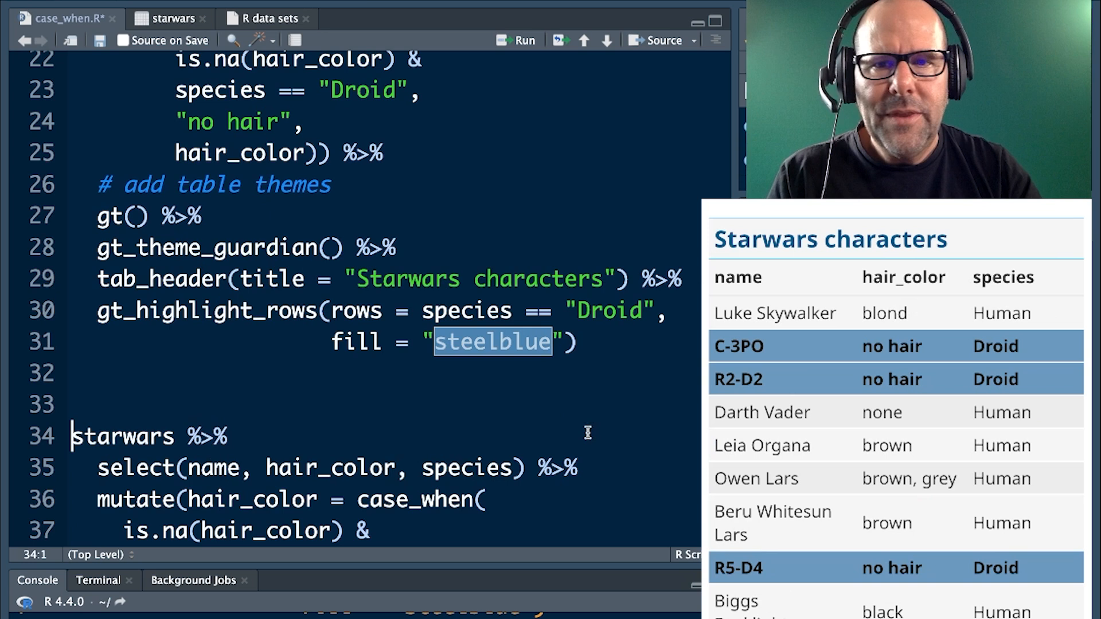
{"action": "scroll", "scroll_direction": "up", "scroll_amount": 3}
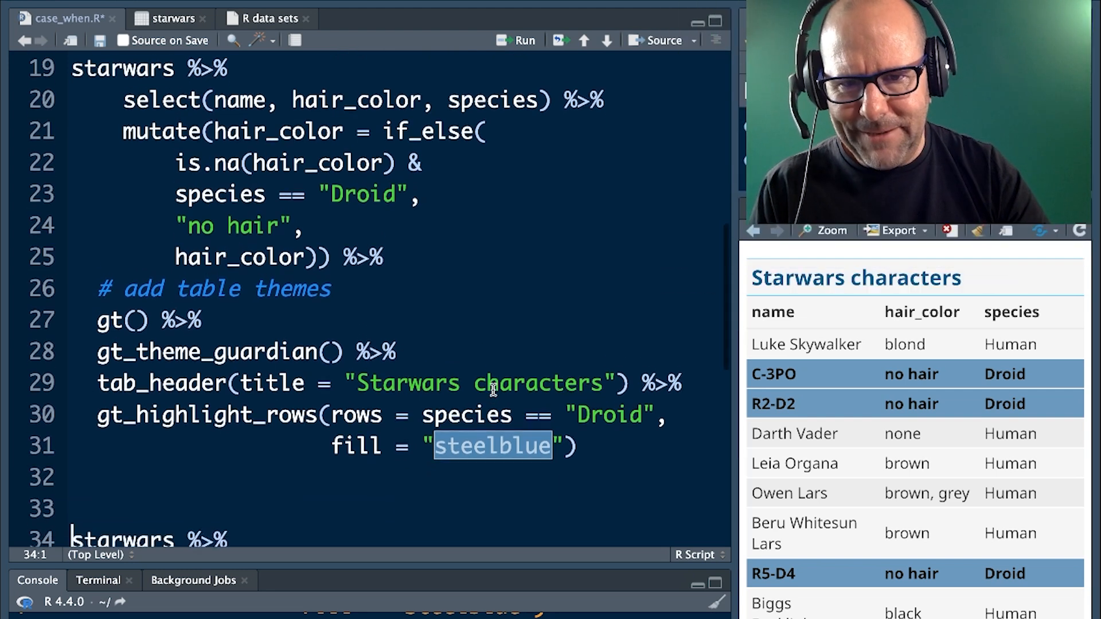
{"action": "scroll", "scroll_direction": "down", "scroll_amount": 3}
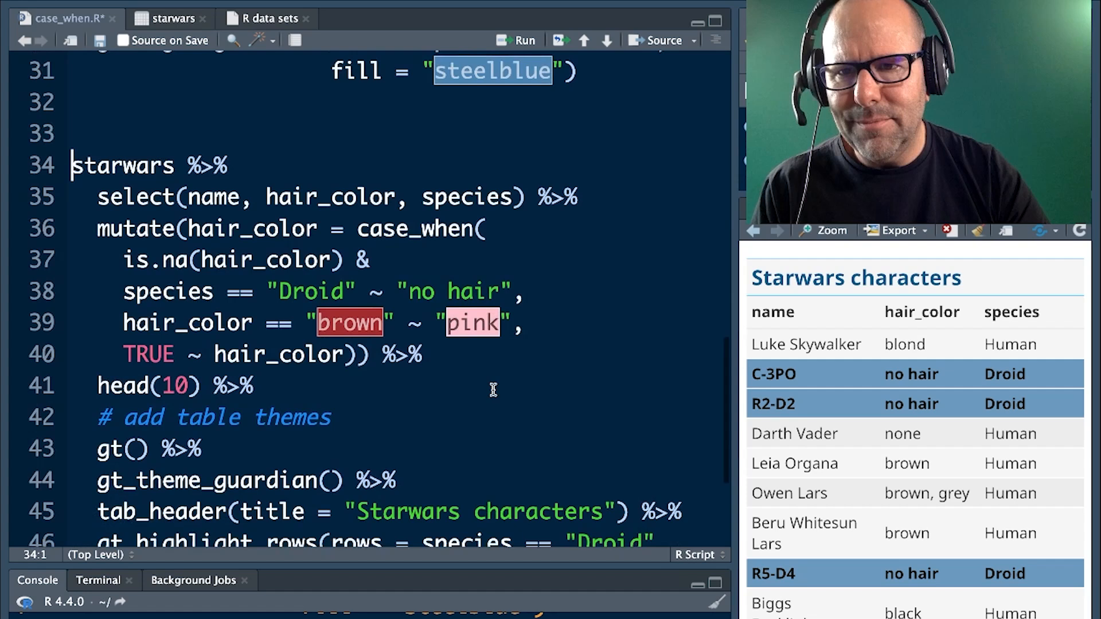
{"action": "scroll", "scroll_direction": "down", "scroll_amount": 3}
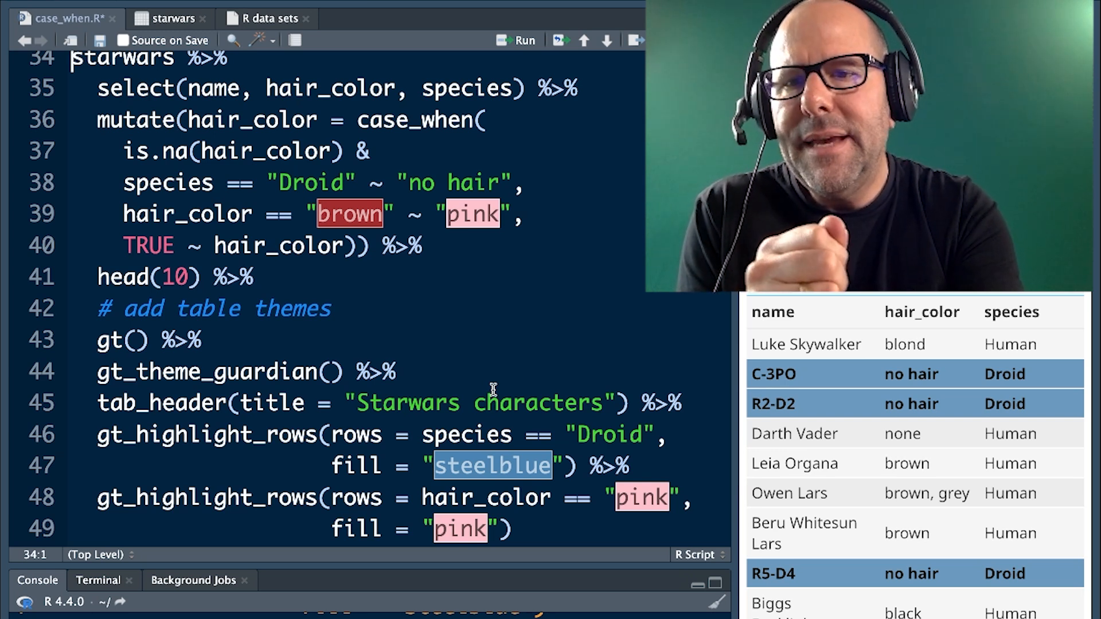
{"action": "mouse_move", "coordinate": [575, 404]}
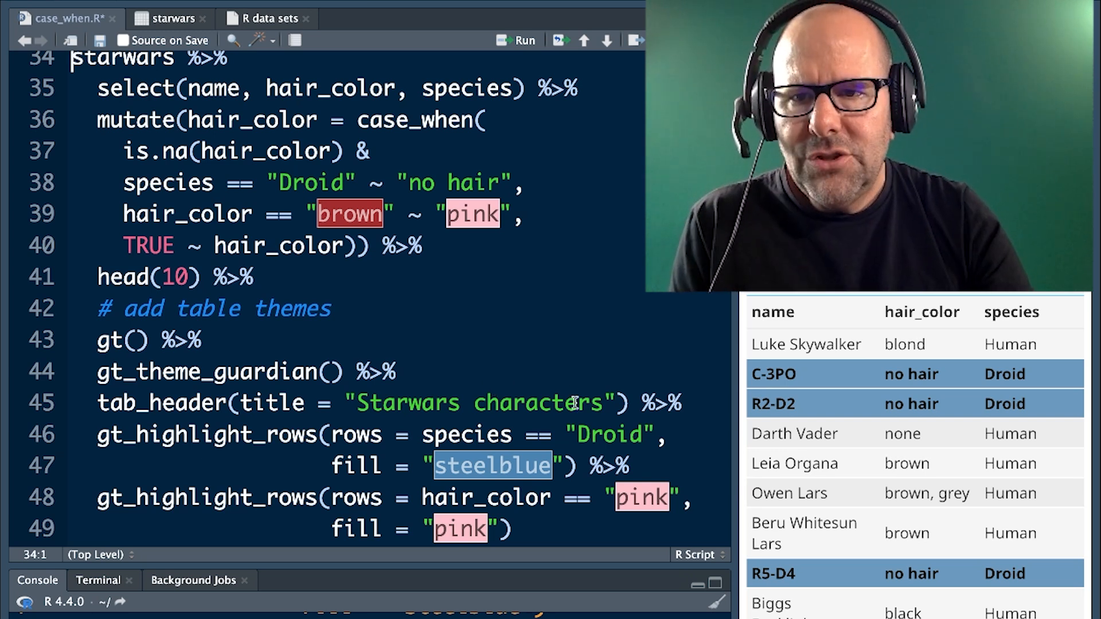
Run the case_when pipeline so brown-haired humans read 'pink' with pink rows beside steelblue droids.
{"action": "scroll", "scroll_direction": "up", "scroll_amount": 3}
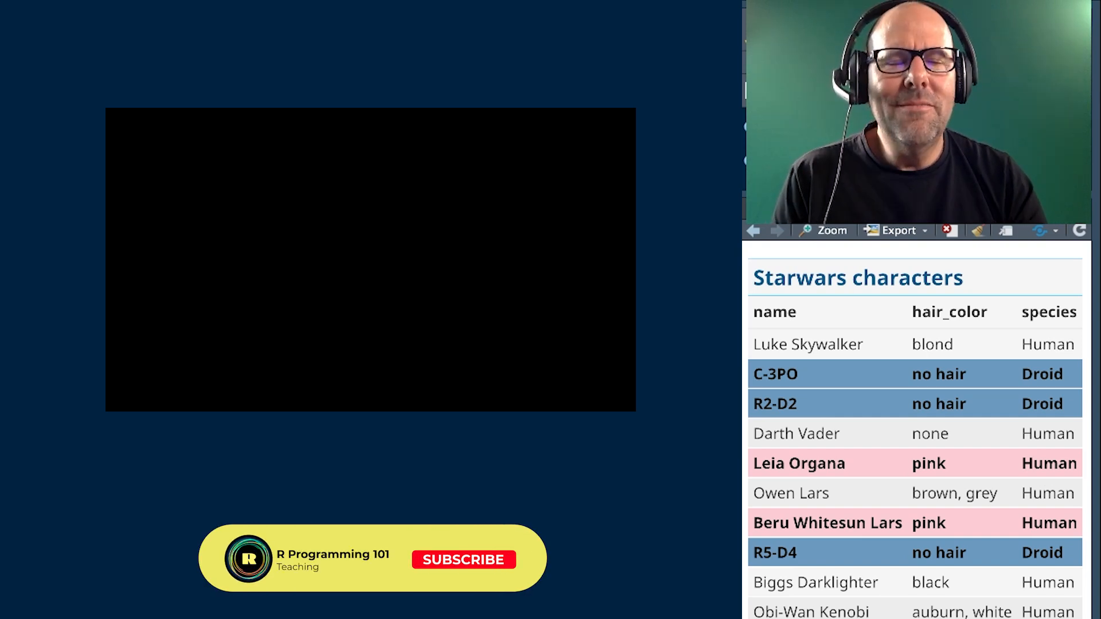
{"action": "left_click", "coordinate": [463, 559]}
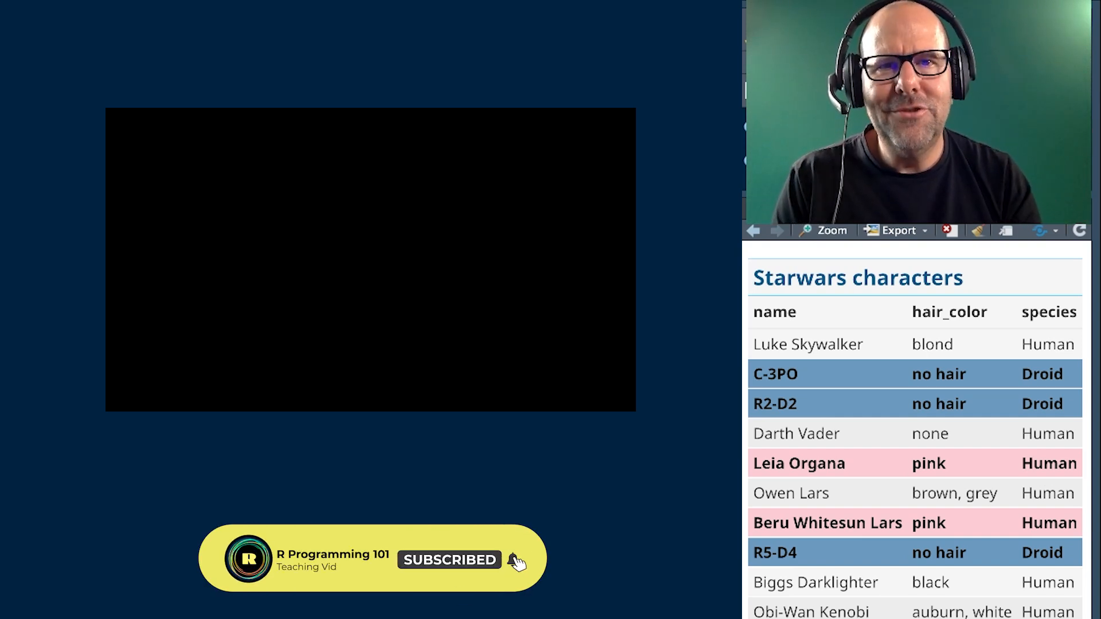